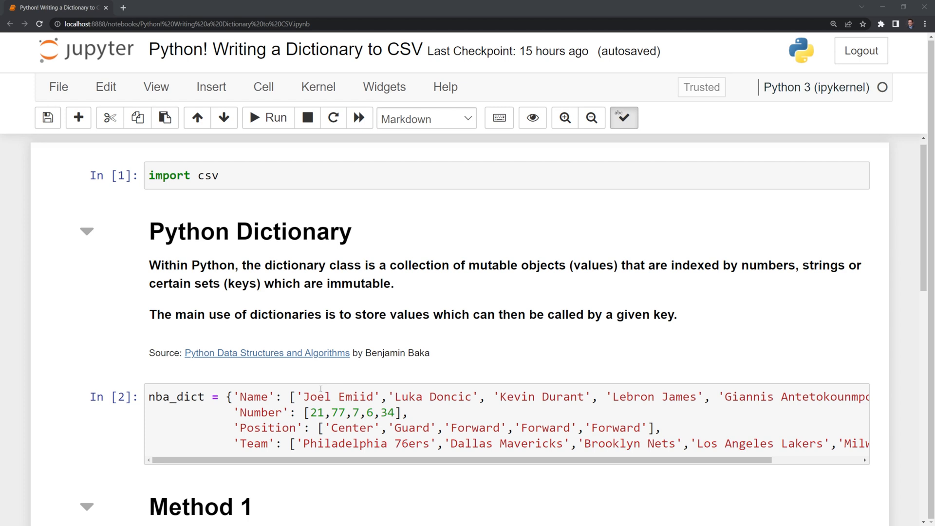
mouse_move(436, 415)
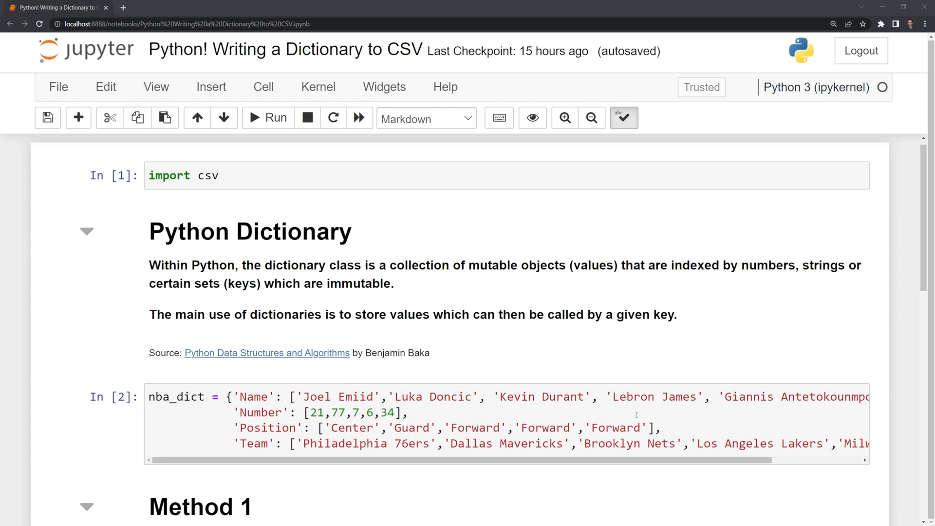
- Scroll down to the empty code cell under the Method 1 heading
scroll(down, 3)
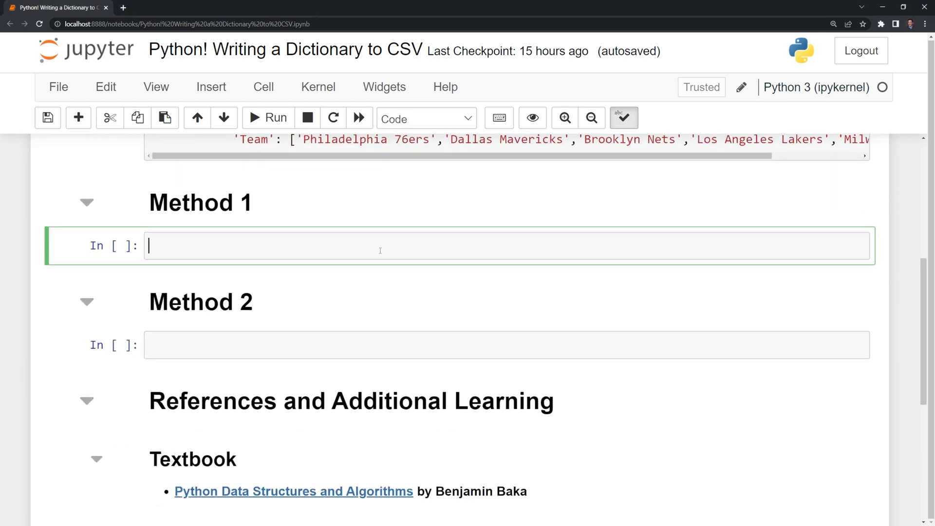
- Start the Method 1 cell with open('nba_data_1.csv','w',newline='') as f:
text(with)
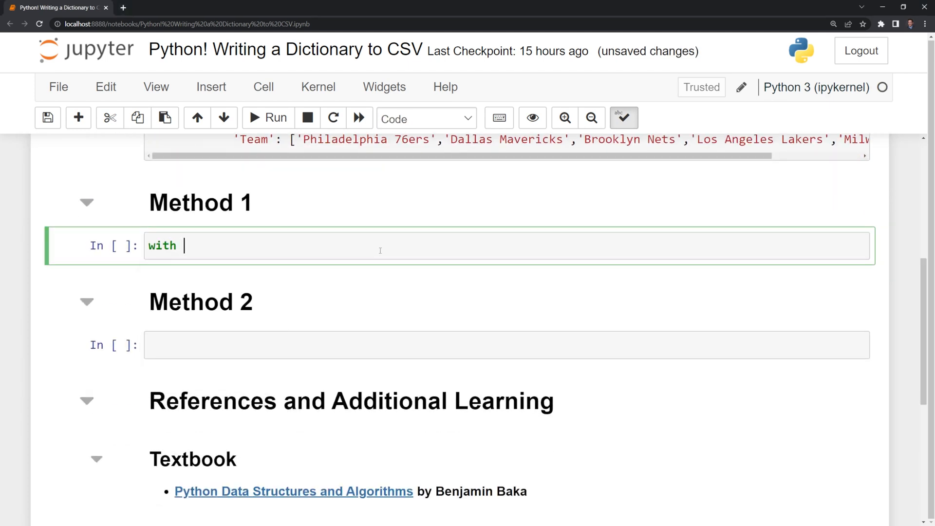
text(open())
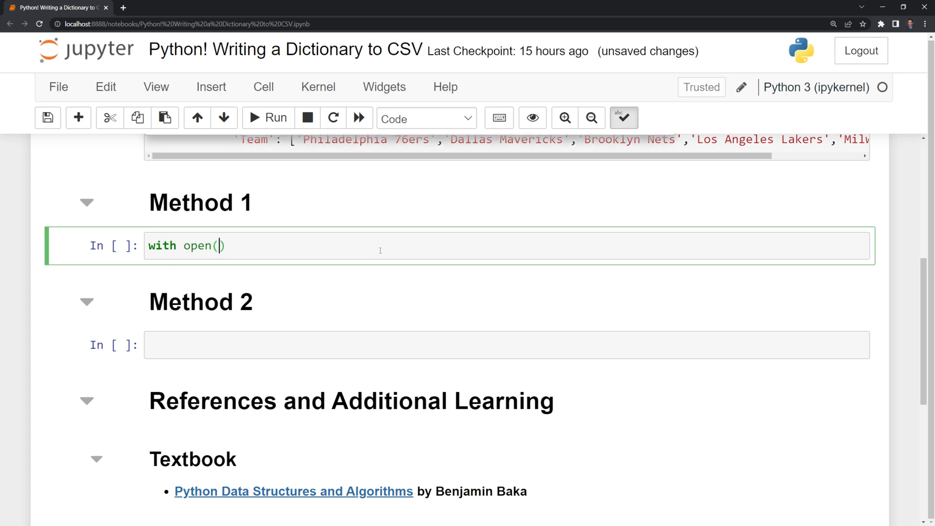
text('nba')
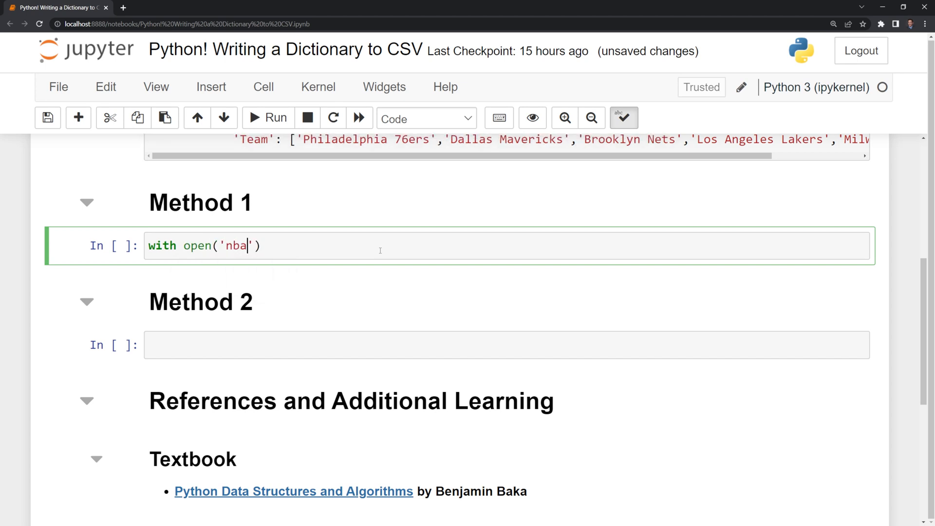
text(_data)
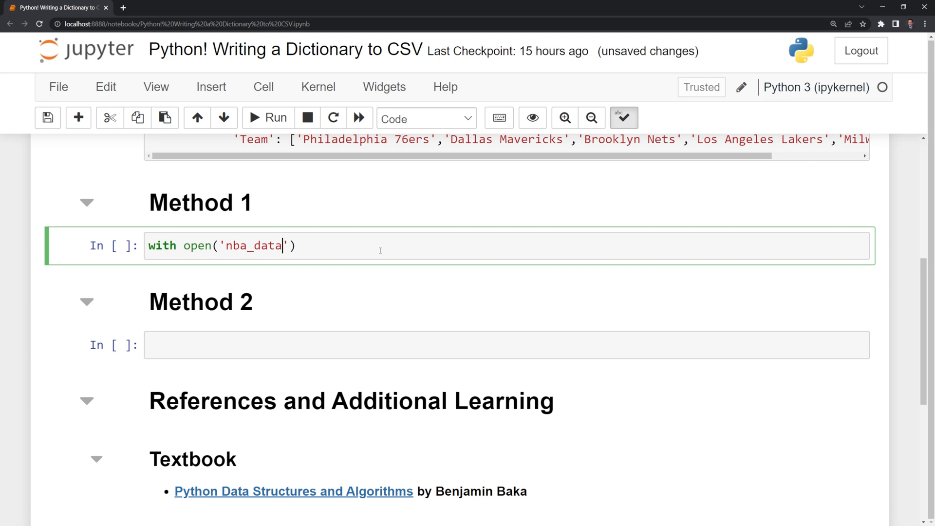
text(_1.csv)
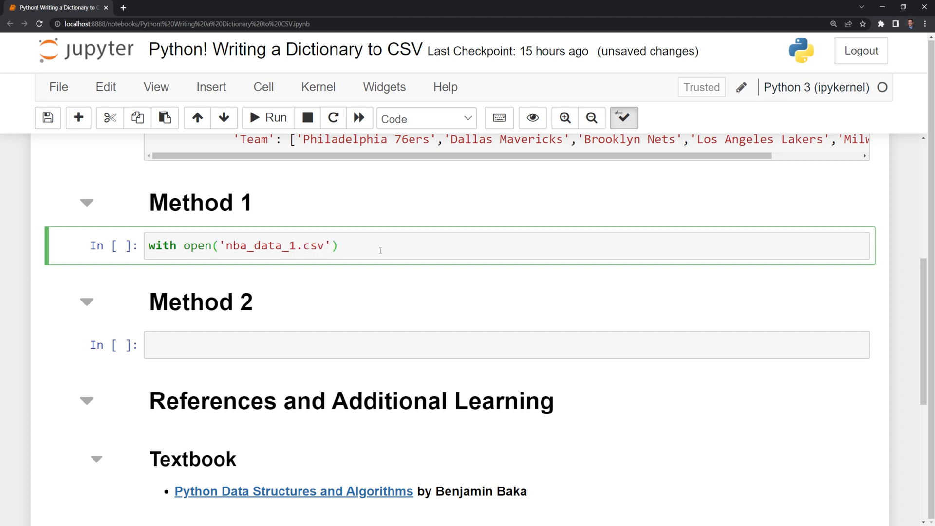
text(,'')
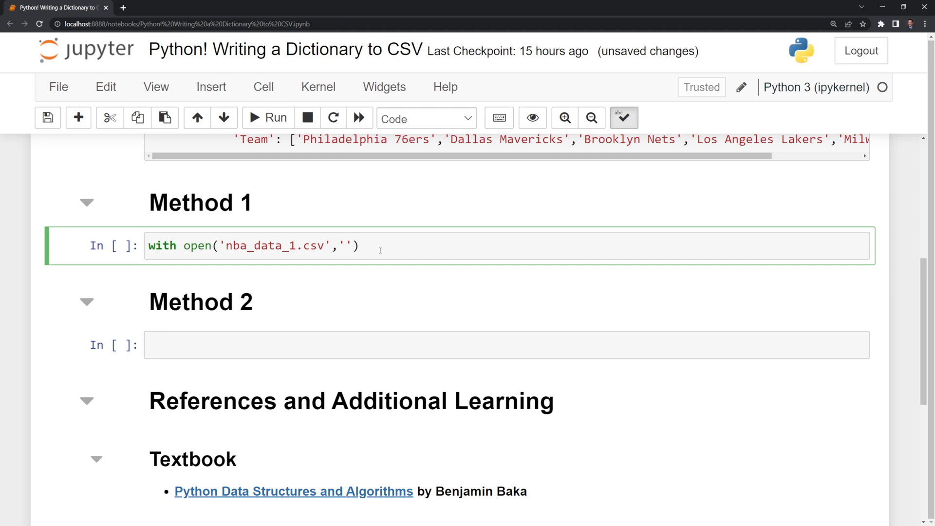
text(w)
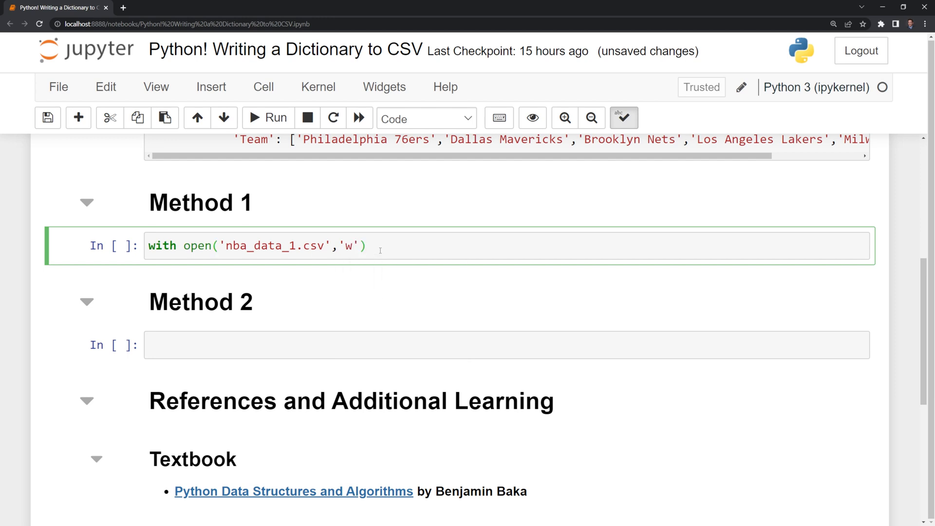
text(,newline=')
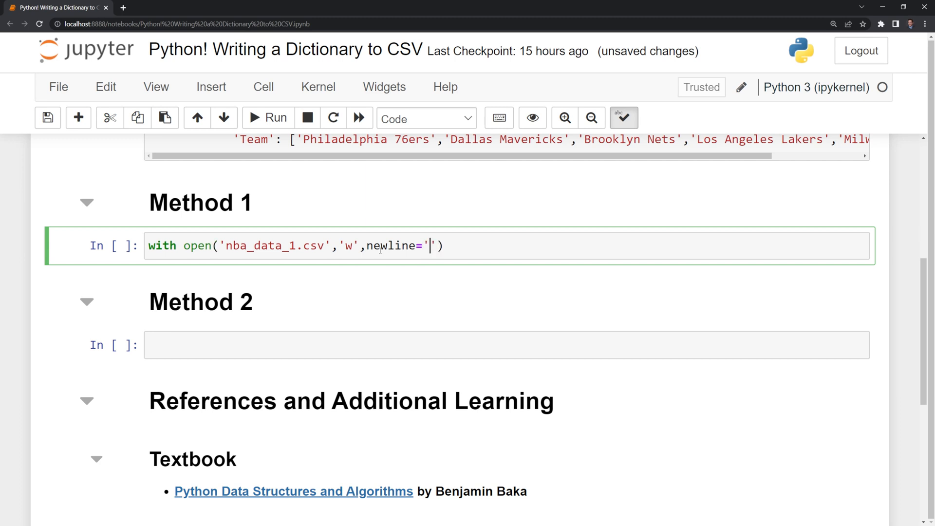
text(')
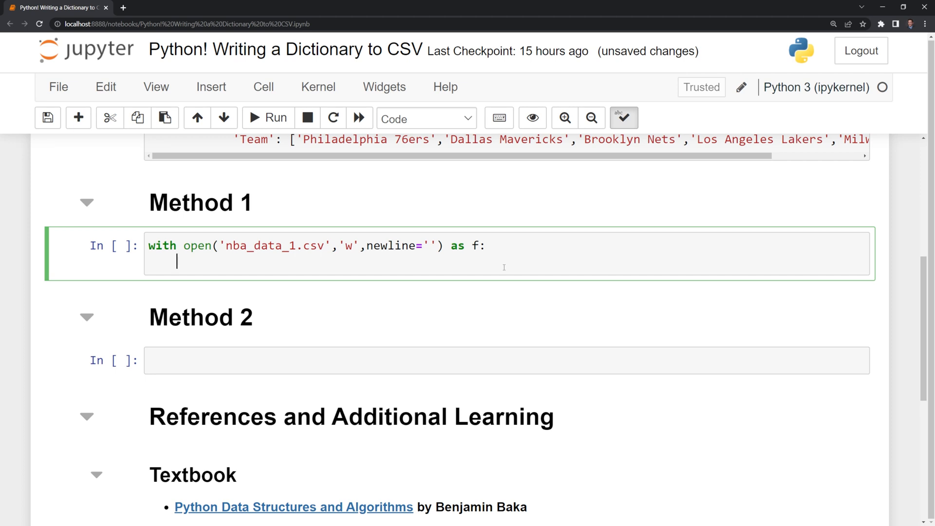
- Add writer = csv.DictWriter(f, fieldnames=nba_dict.keys()) inside the with block
text(writer)
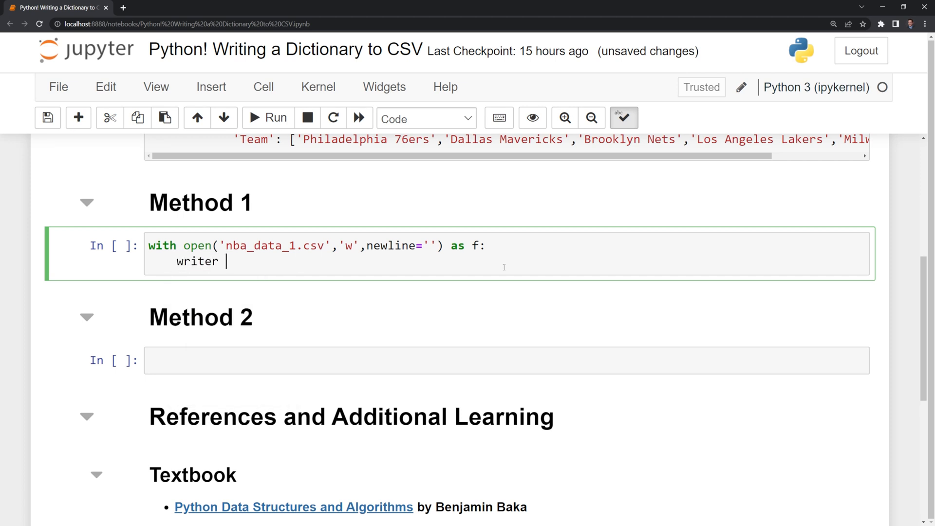
text(=)
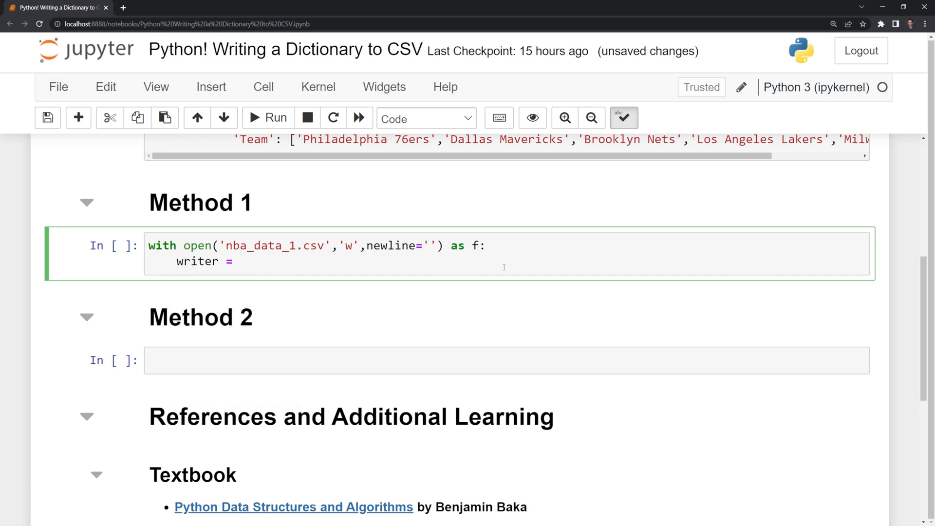
text(c)
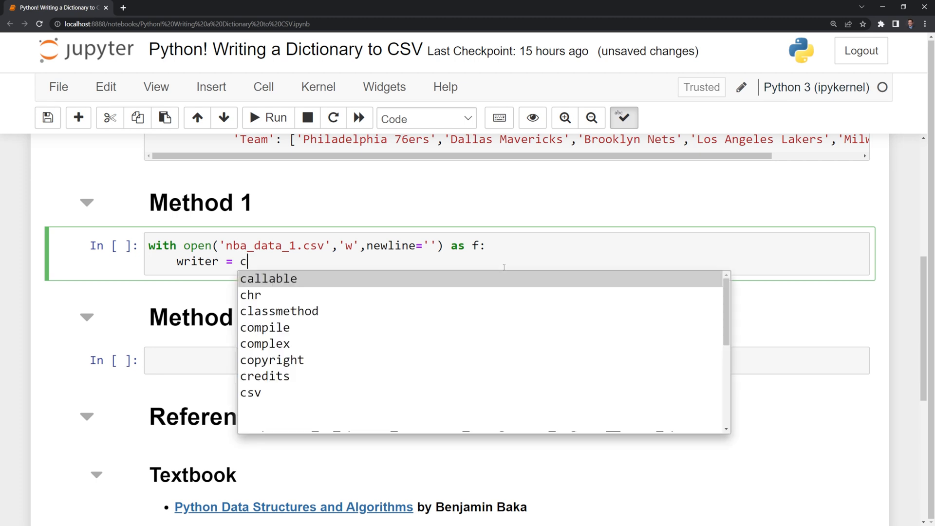
text(sv.)
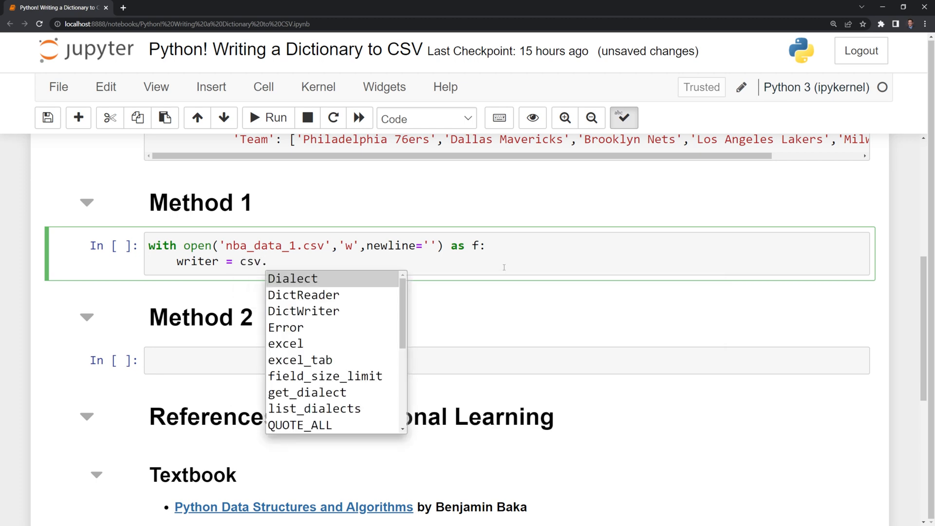
text(DictWriter)
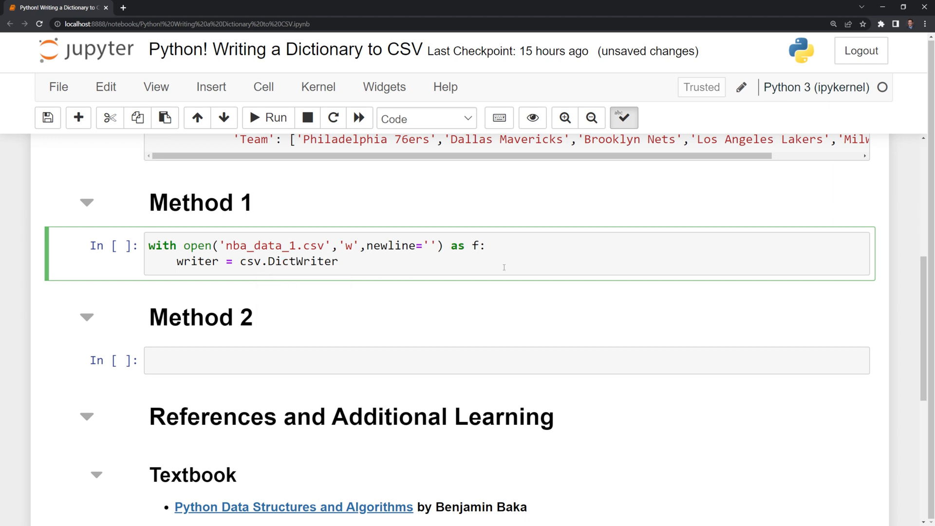
text((f,)
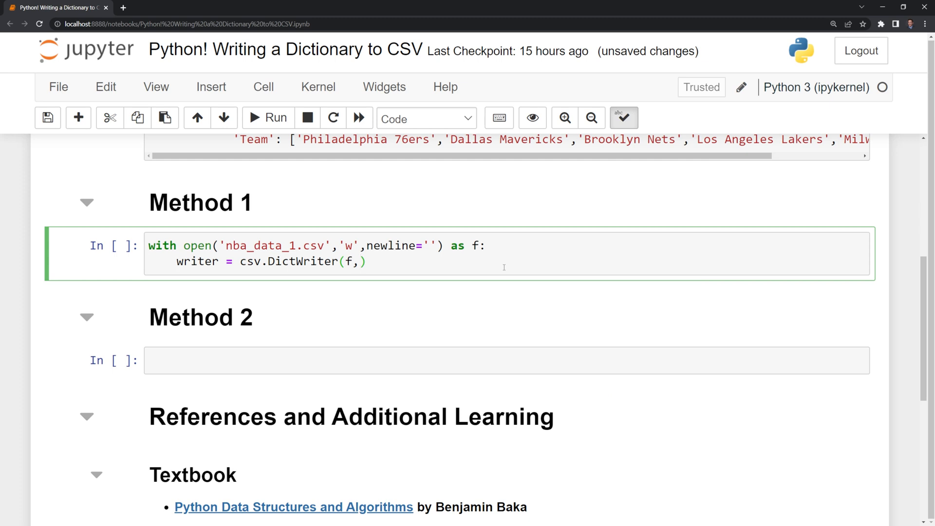
text(fi)
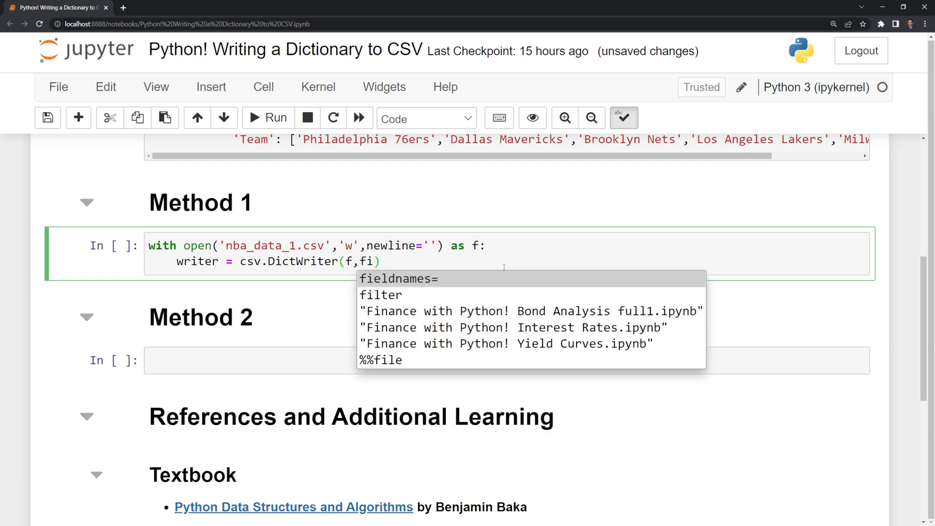
click(398, 278)
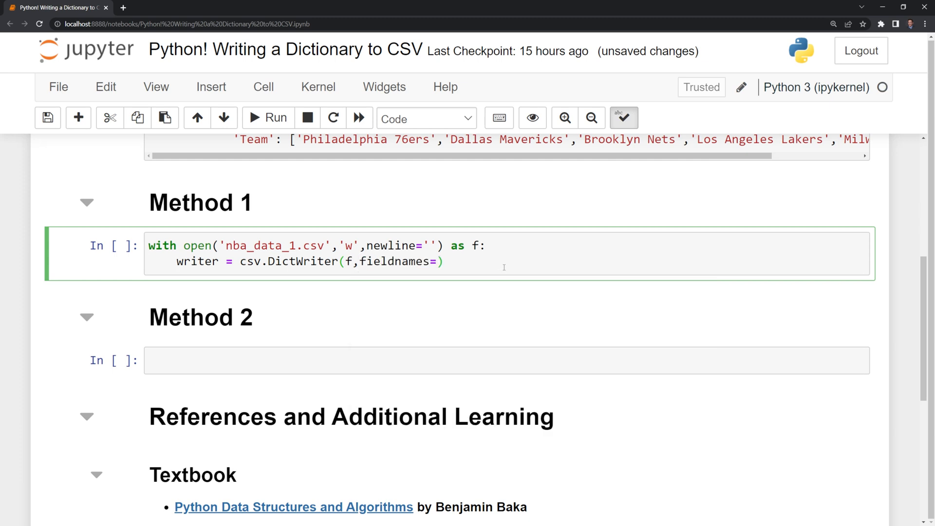
text(nba)
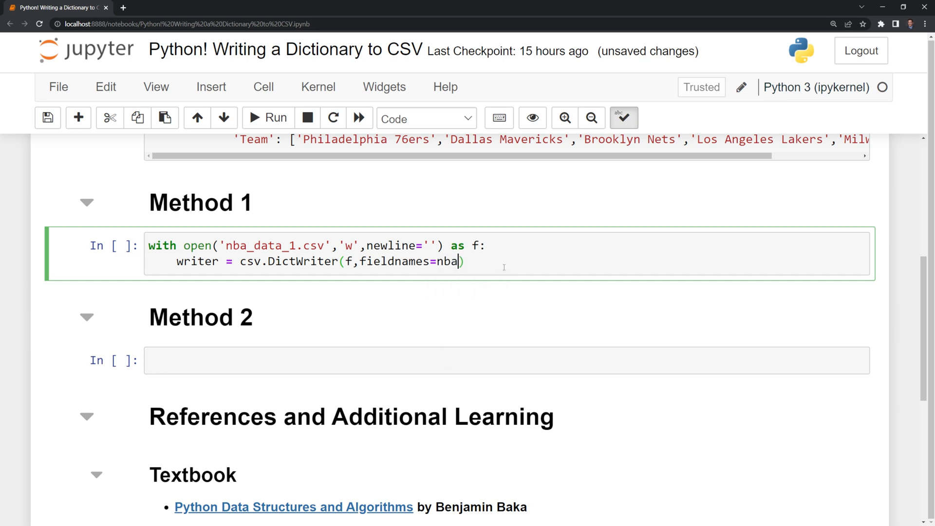
text(_dict.ke)
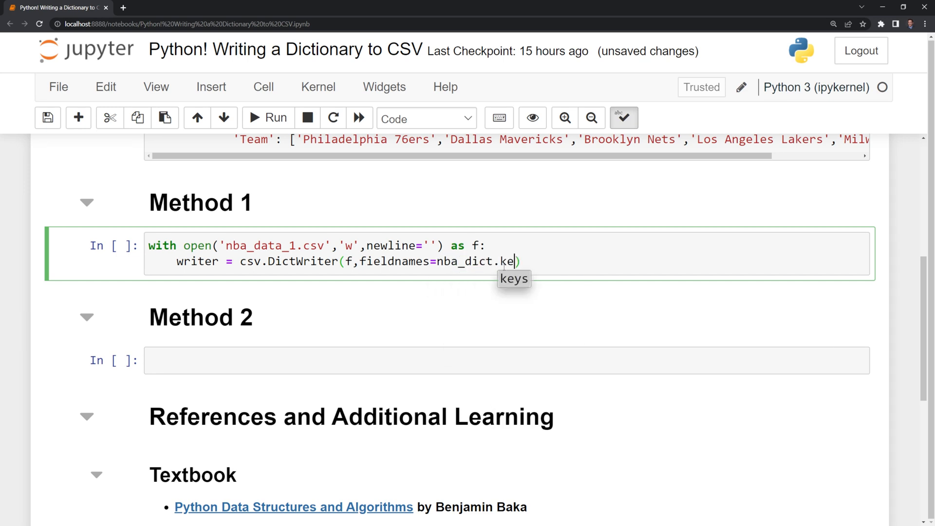
text(ys()))
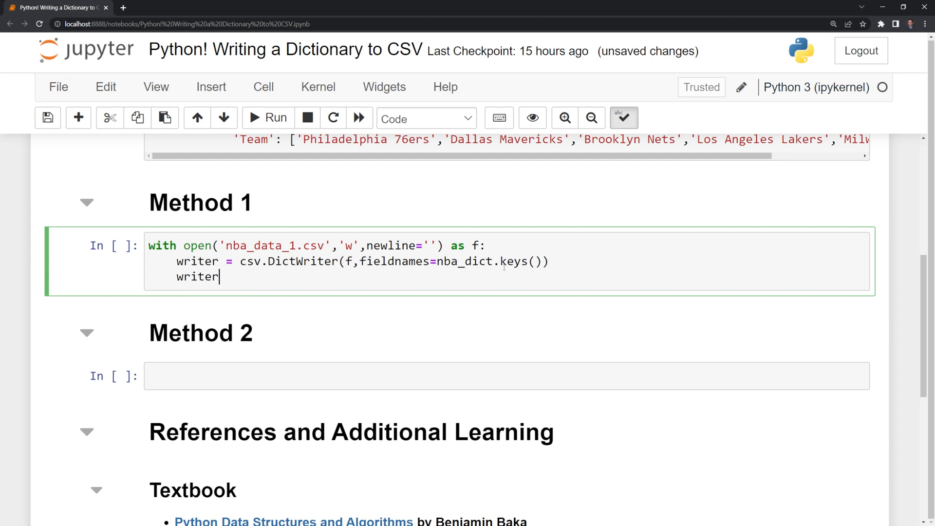
- Add writer.writeheader() and writer.writerow(nba_dict) to the Method 1 cell, then run it
text(.)
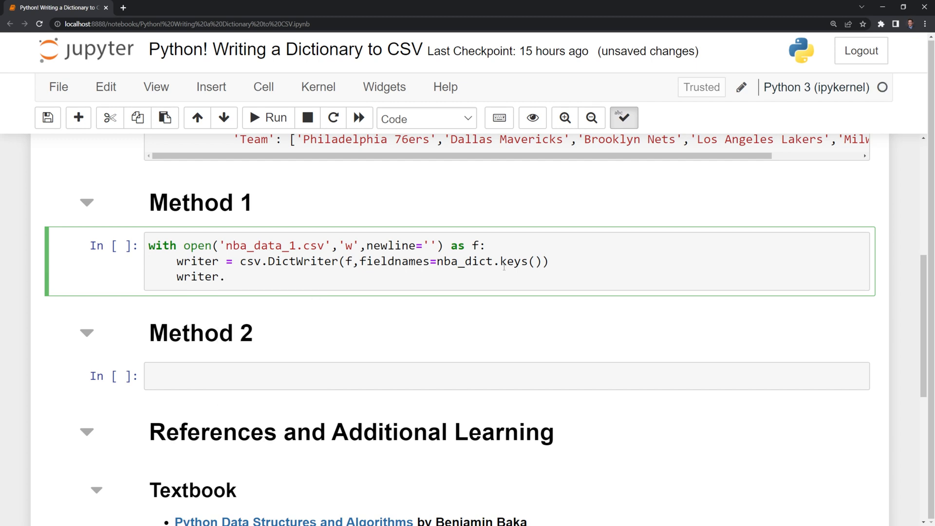
text(wri)
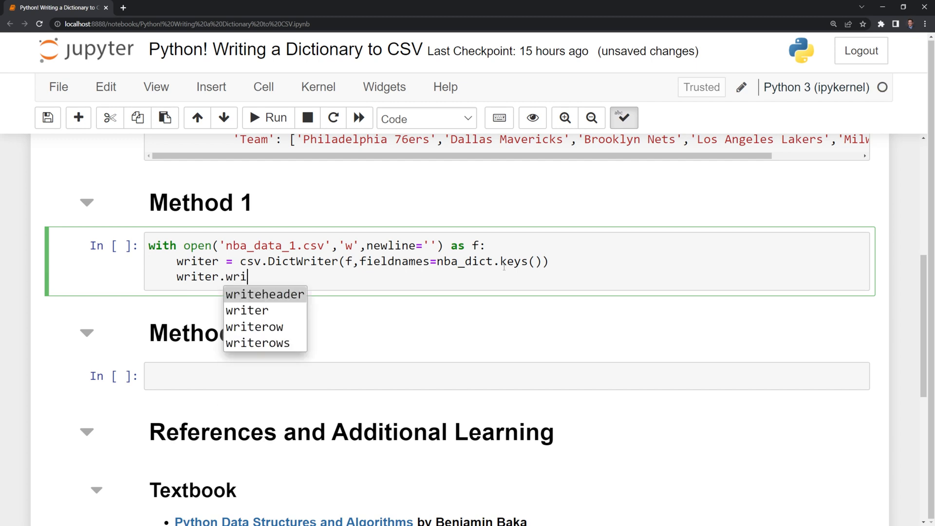
click(263, 294)
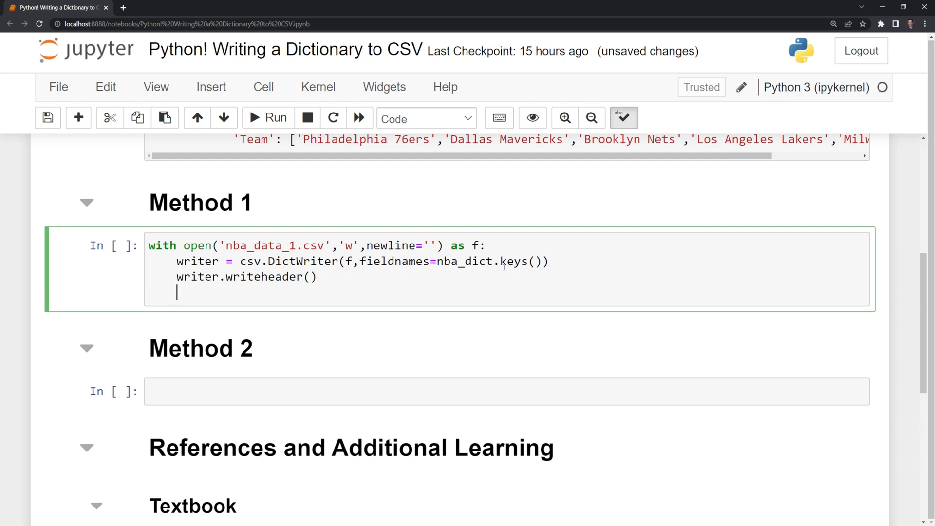
text(writer.)
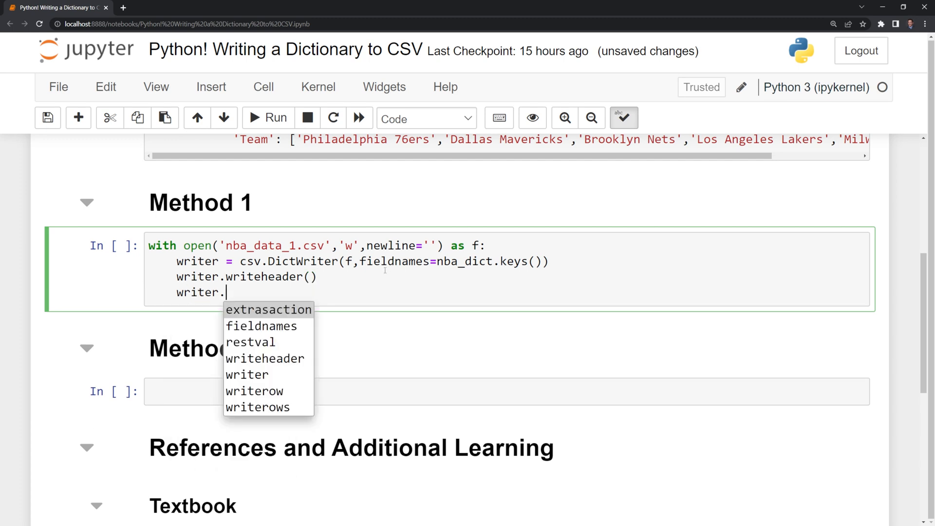
text(wri)
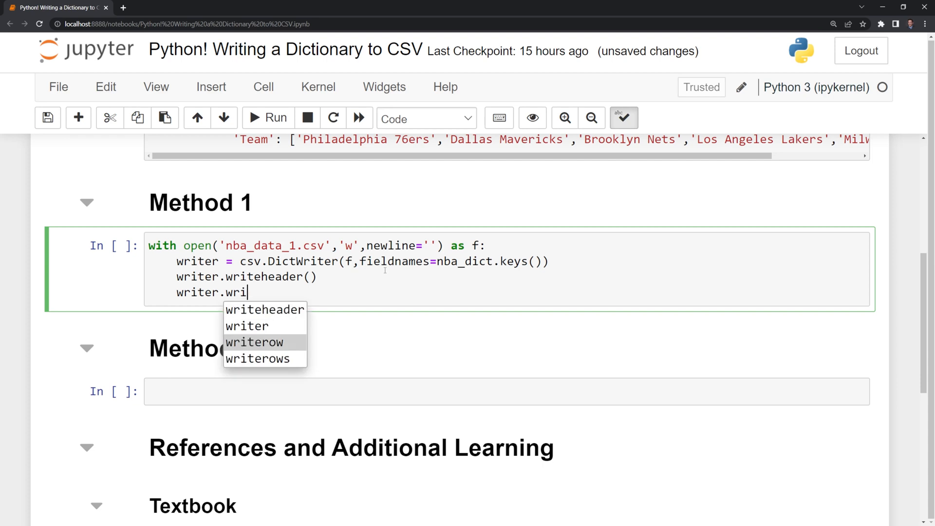
click(255, 342)
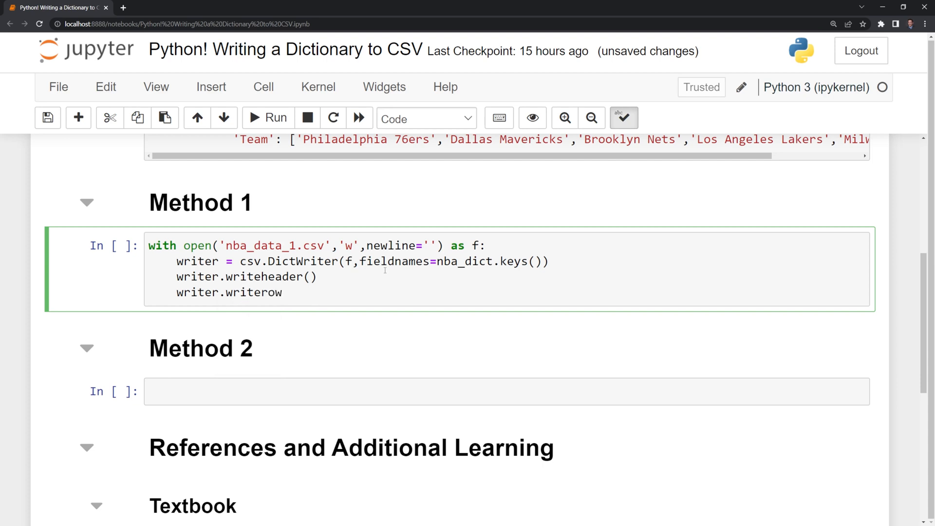
text((nba_dict)
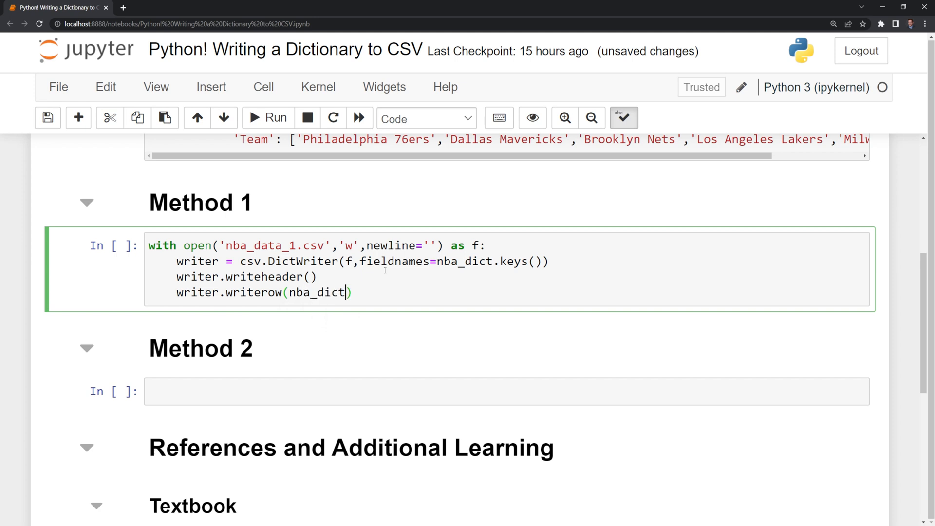
click(275, 117)
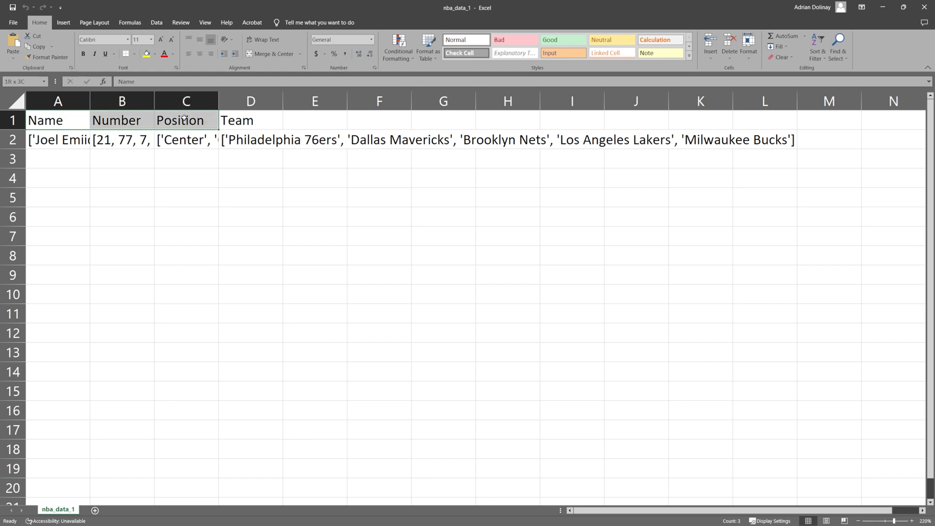
- Inspect nba_data_1's row 2 cells in Excel, each holding a whole column list
click(58, 140)
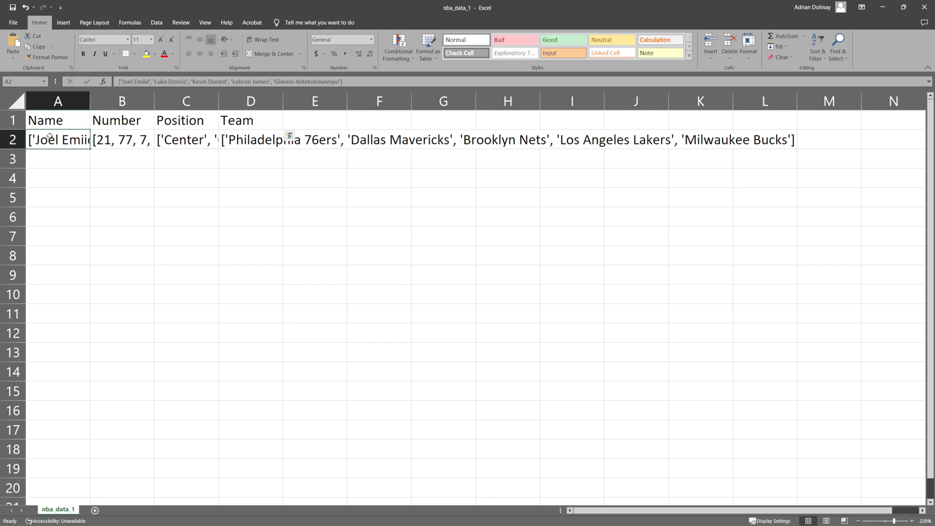
click(121, 139)
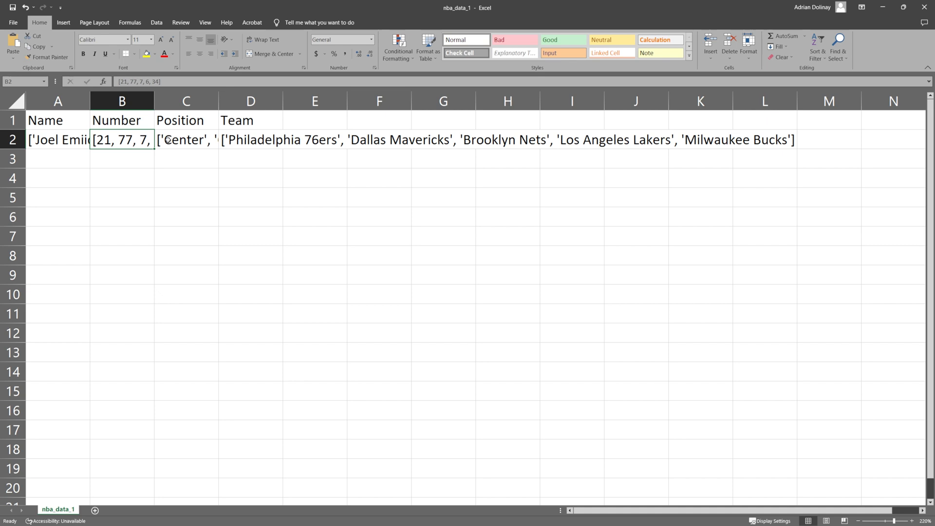
click(250, 140)
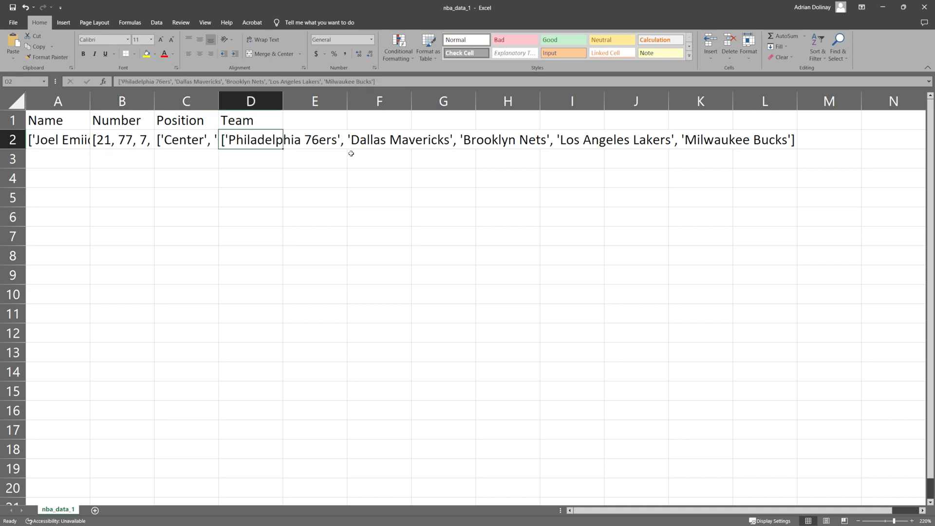
mouse_move(226, 154)
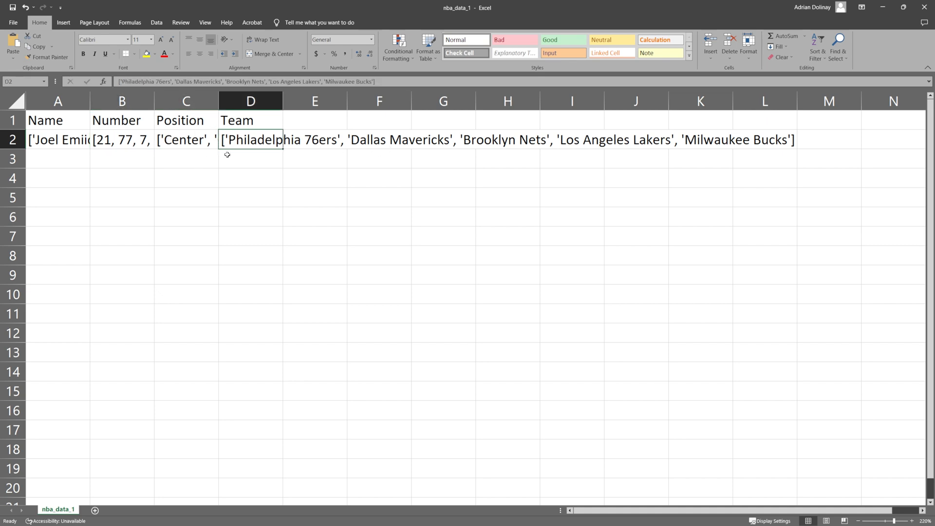
click(186, 140)
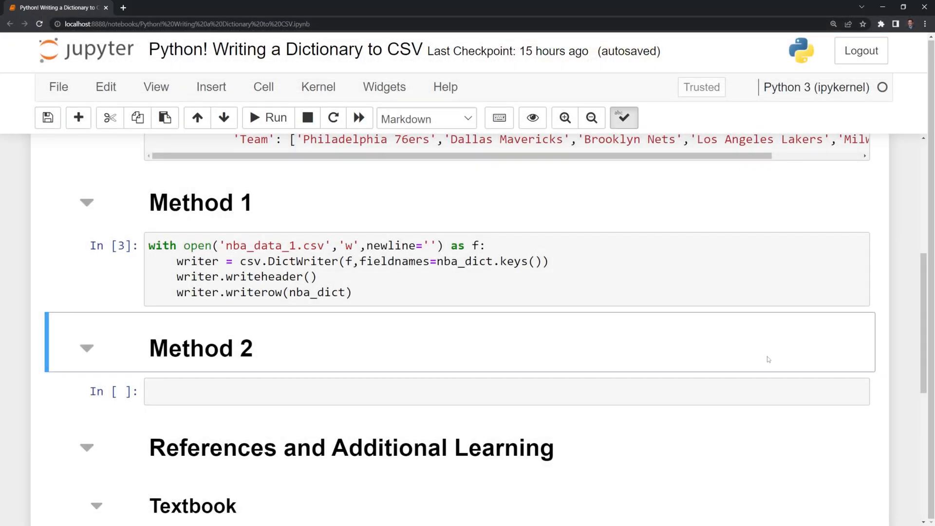
- Open nba_data_2.csv with newline='' as f and create a csv.writer on f
text(with open()
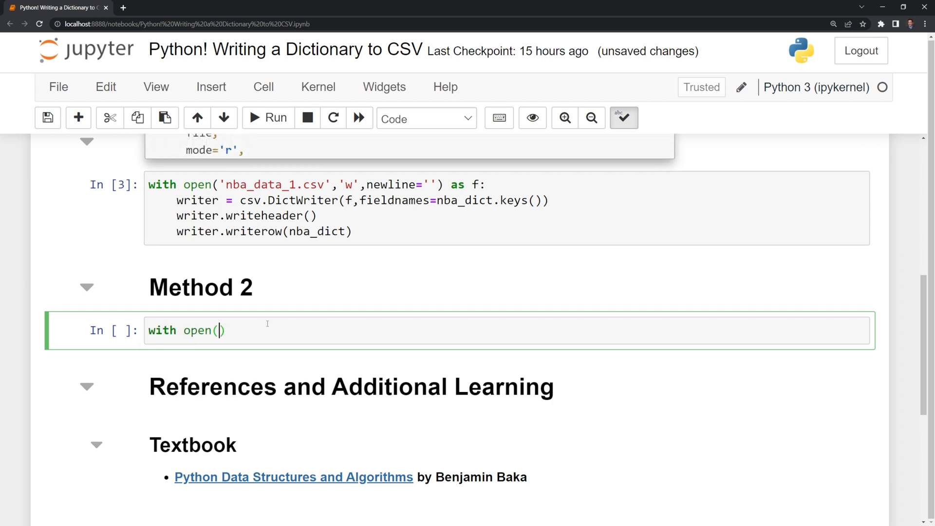
text('nb')
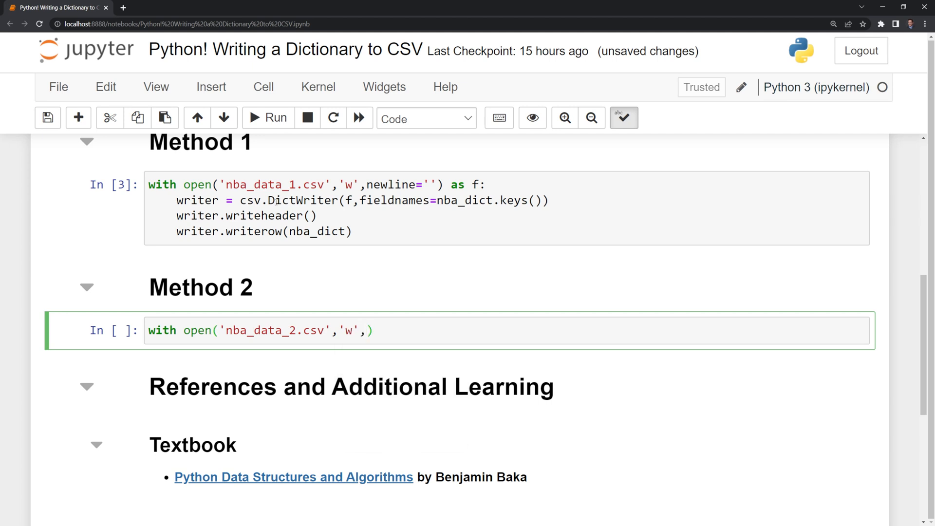
text(newline='') as f:)
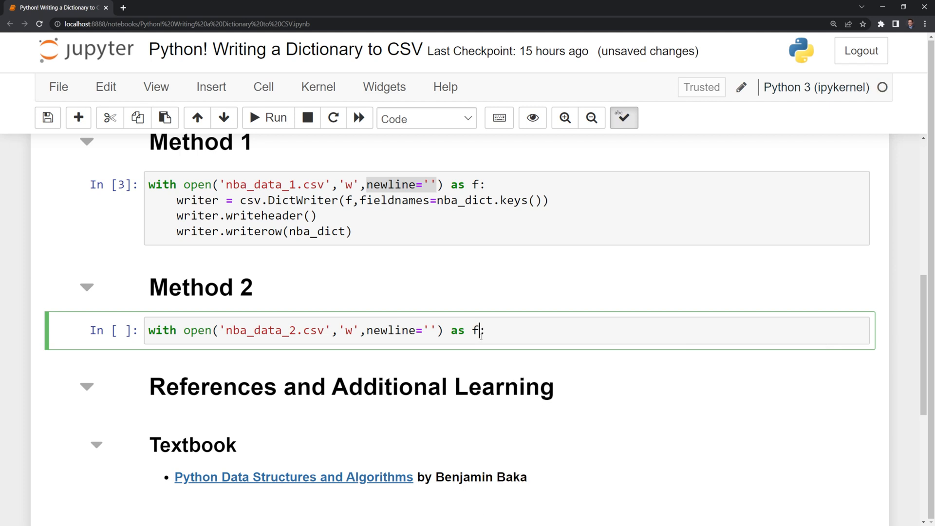
text(writer =)
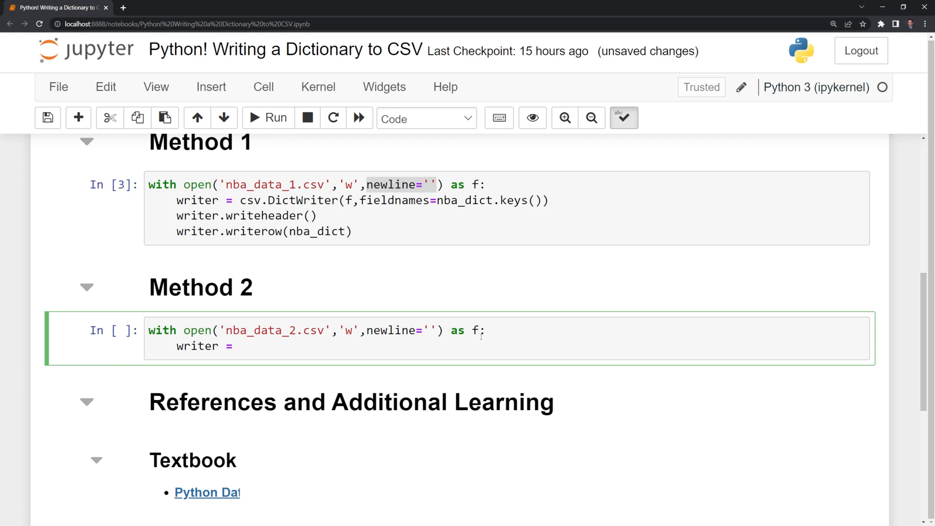
text(csv.writer)
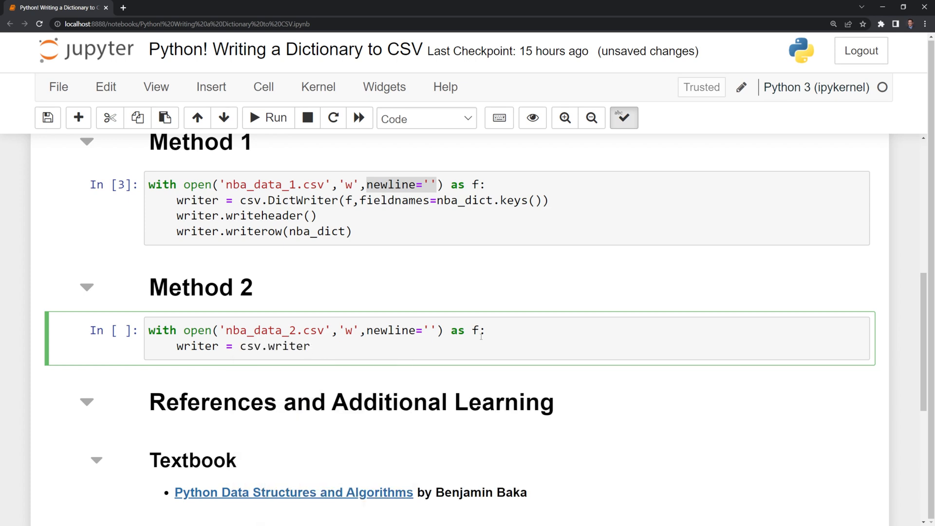
text(())
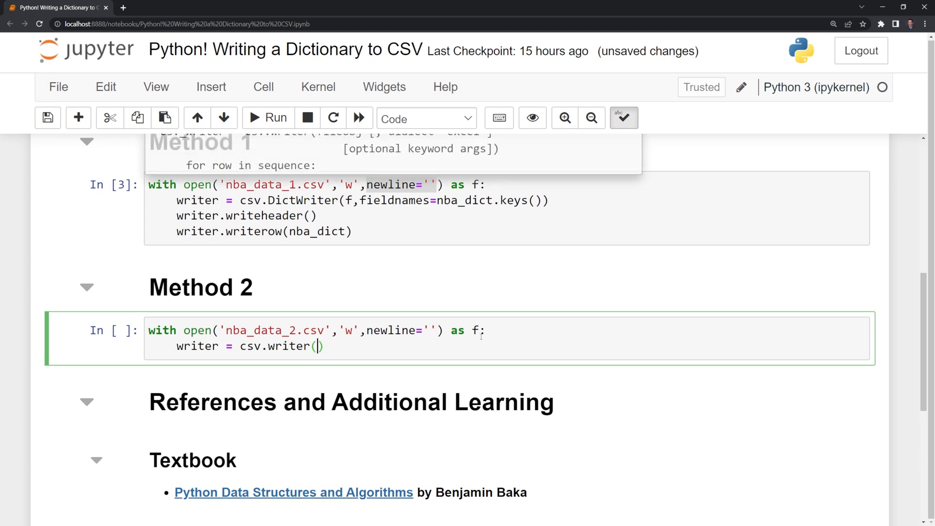
text(f)
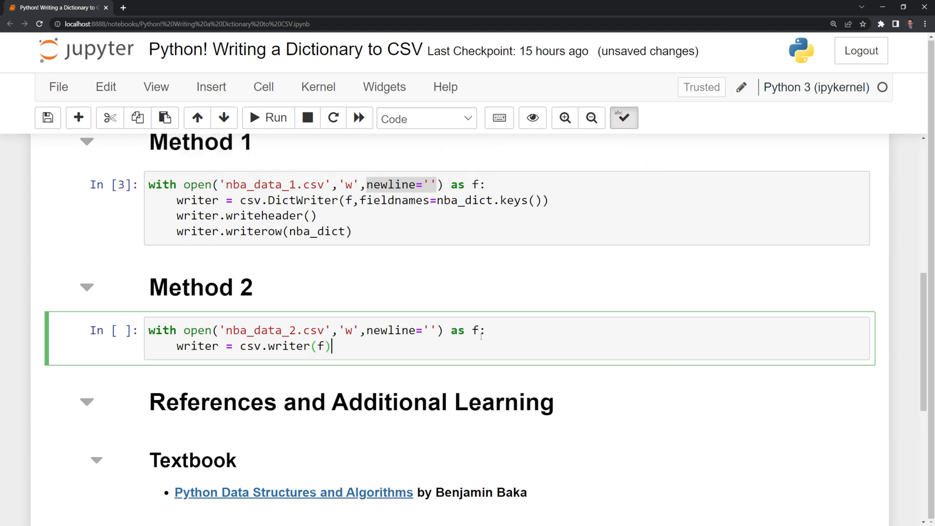
- Write nba_dict.keys() as the header row with writer.writerow
text(writer.)
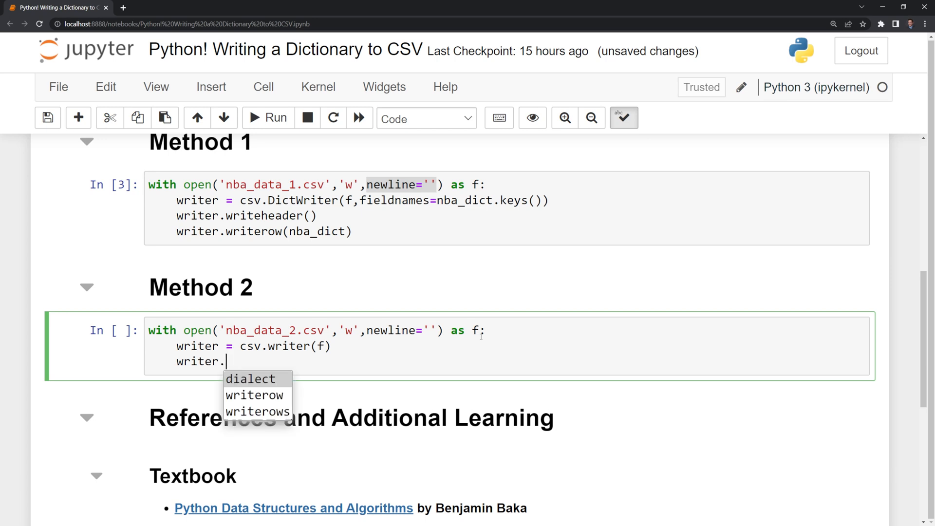
click(255, 394)
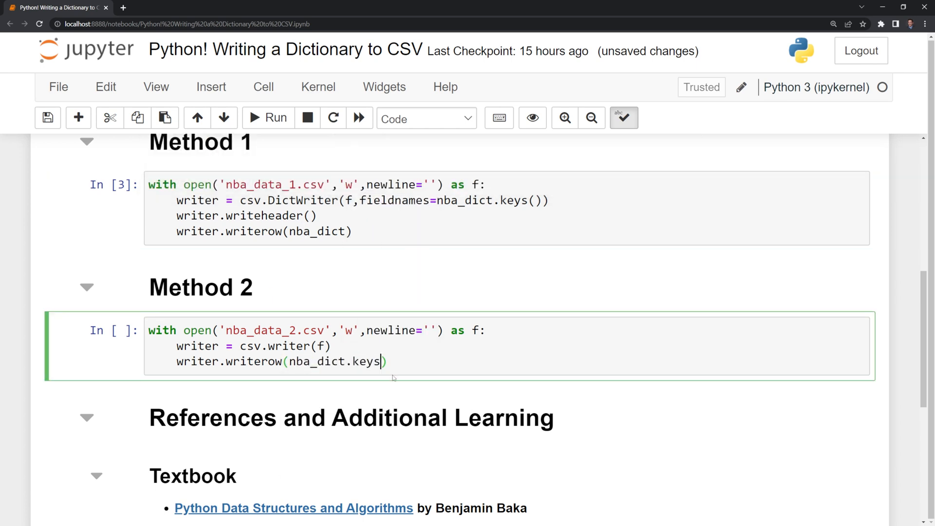
text(())
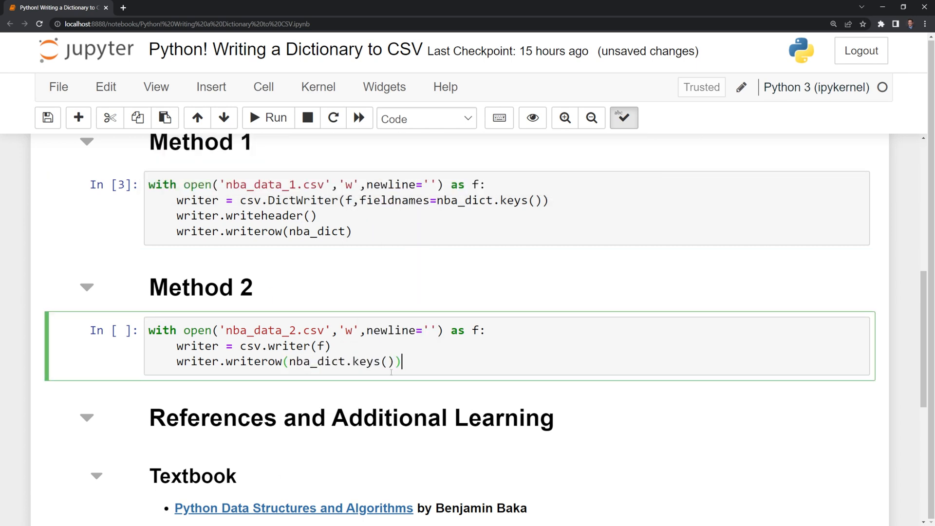
mouse_move(476, 359)
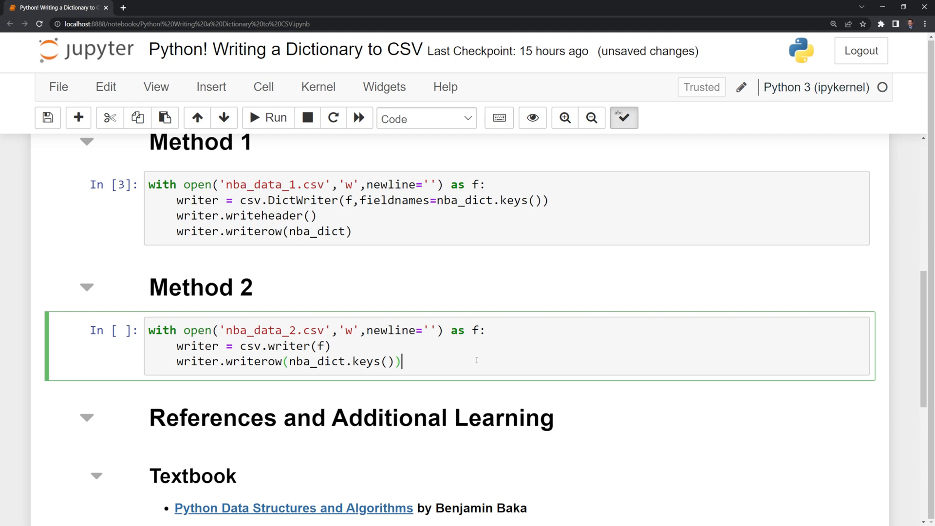
text(f)
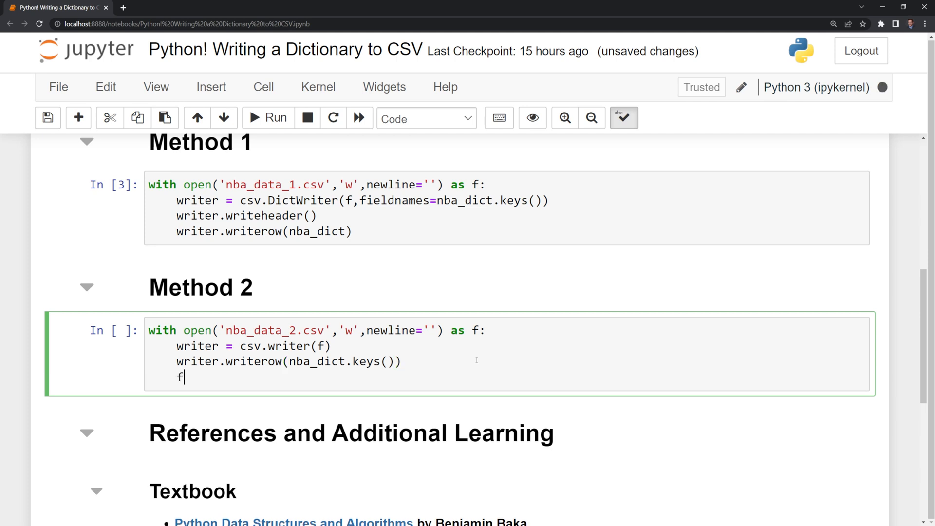
- Loop over range(len(nba_dict.keys())), writing each player's values via a list comprehension
text(or iter)
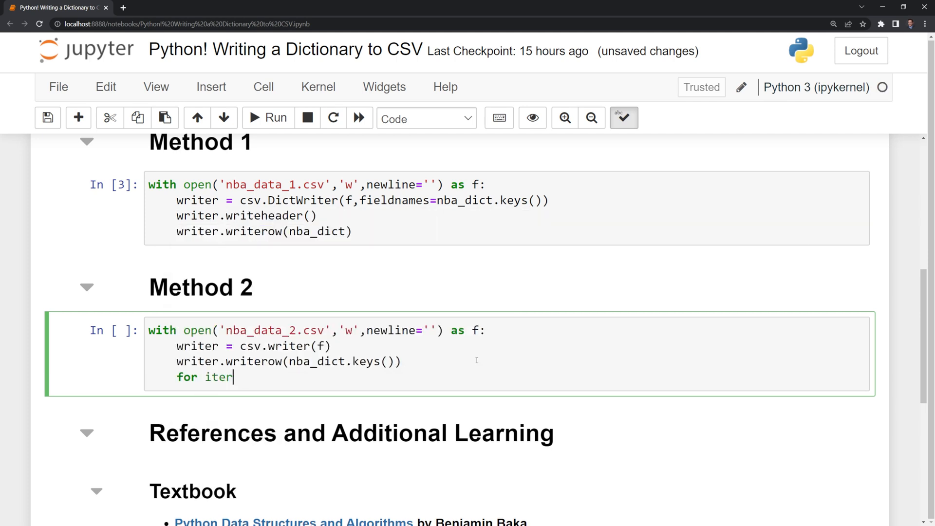
text(a)
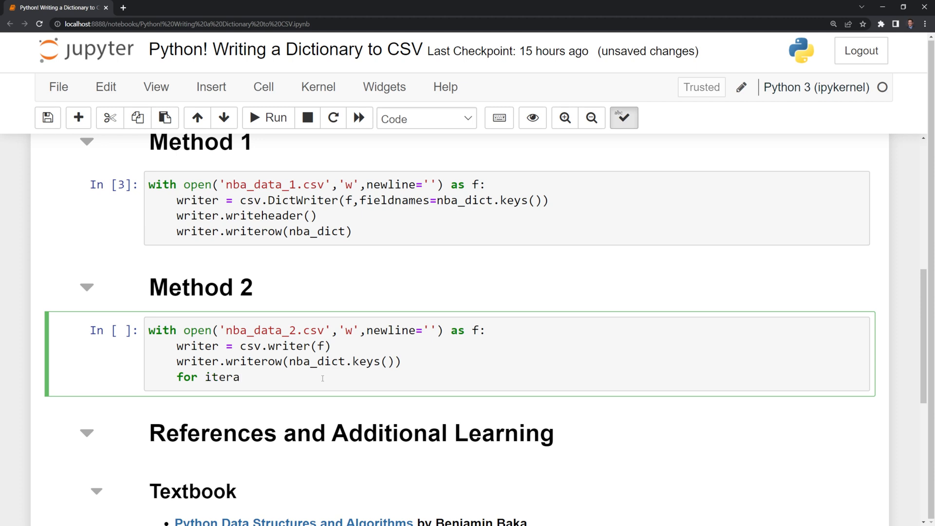
text(tion in)
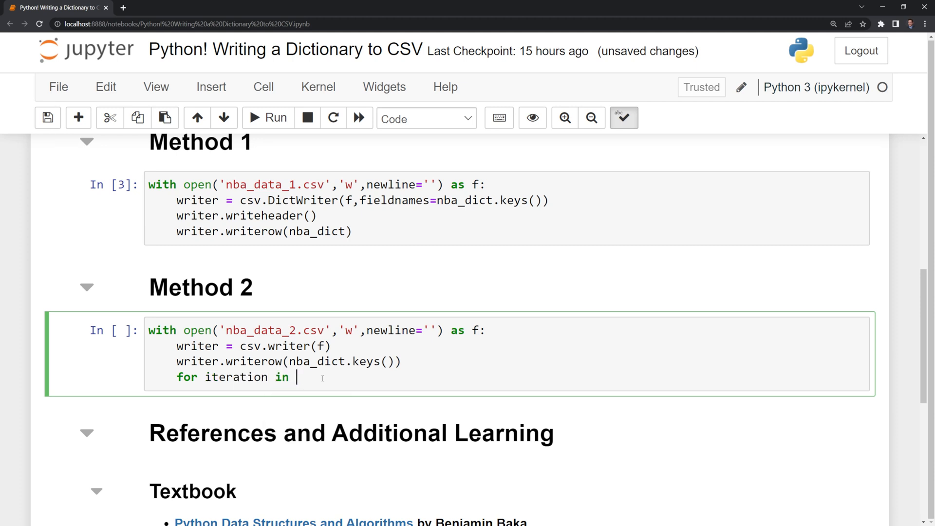
text(range(le)
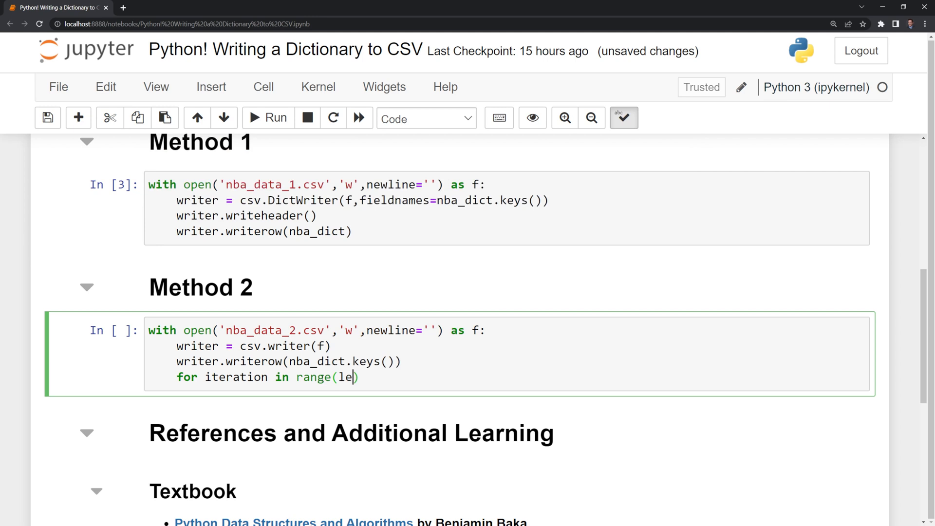
text(n()))
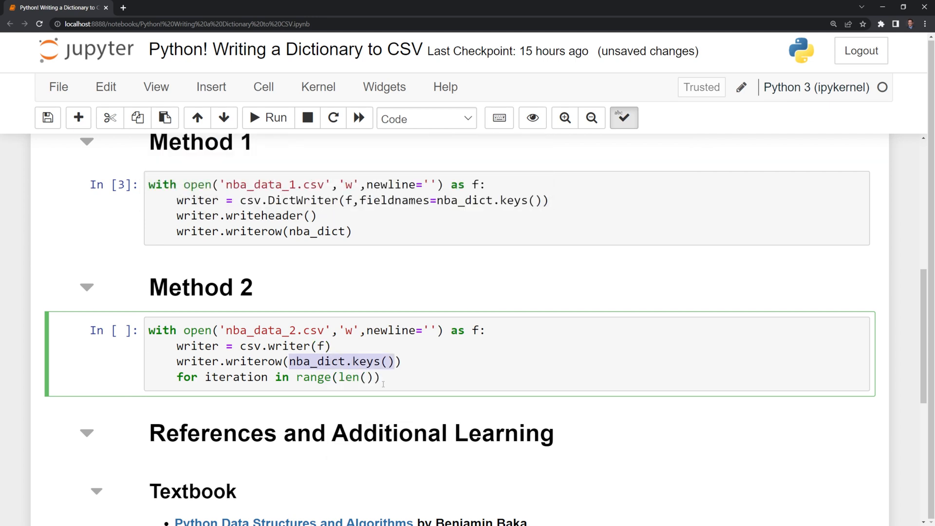
text(nba_dict.keys())):)
text(writer.writerow)
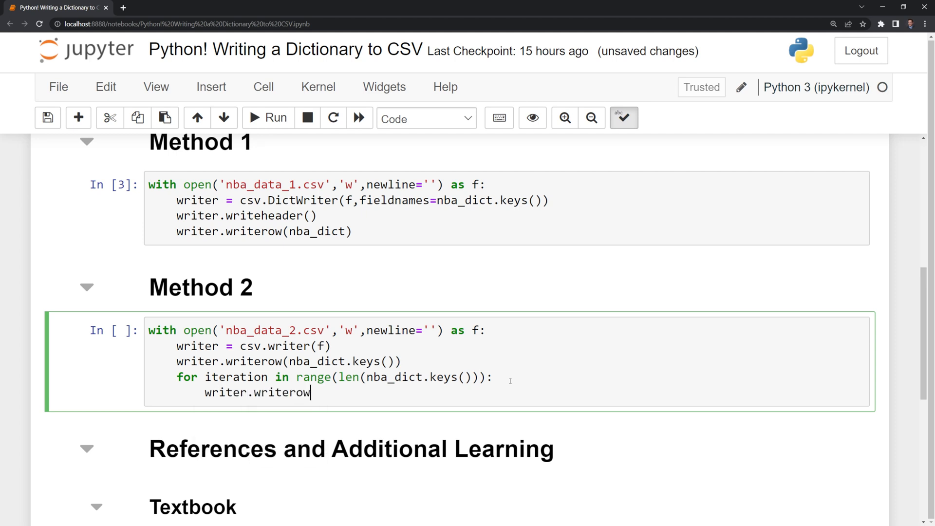
text(())
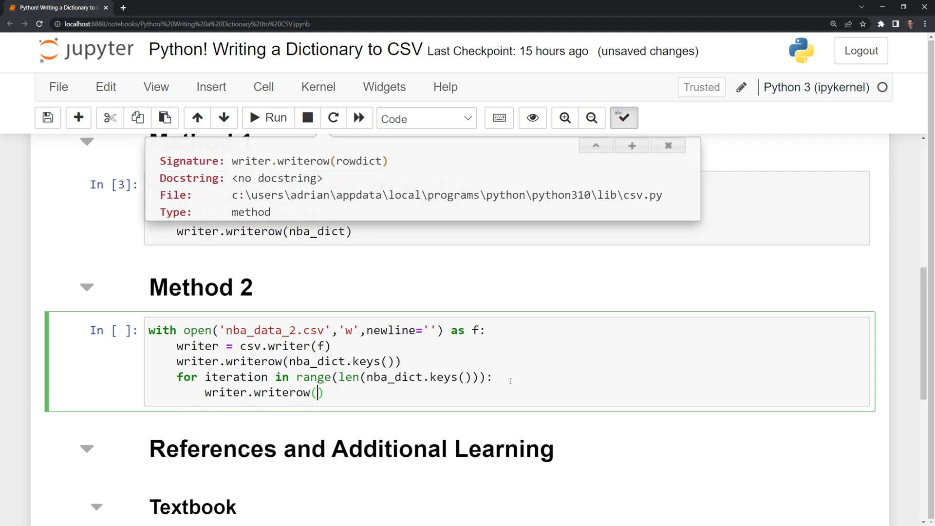
text([])
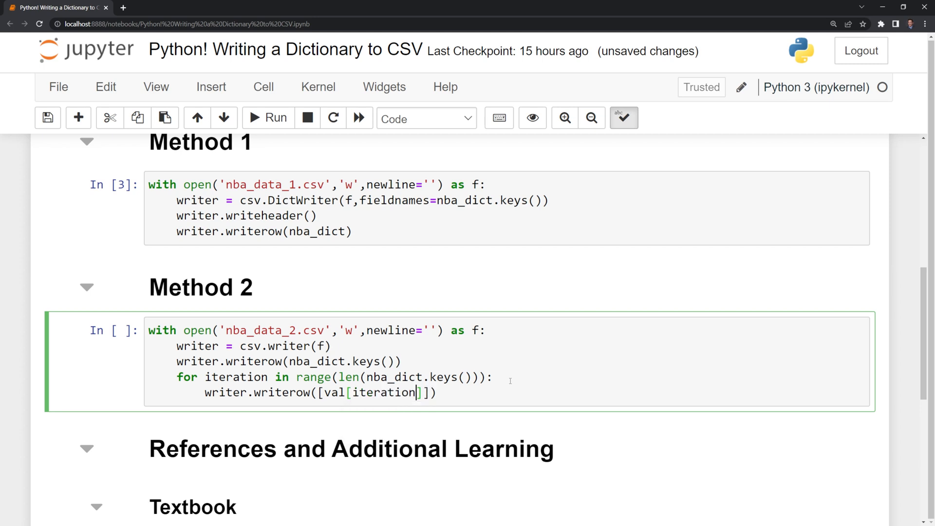
text(for val in nba_dict.values())
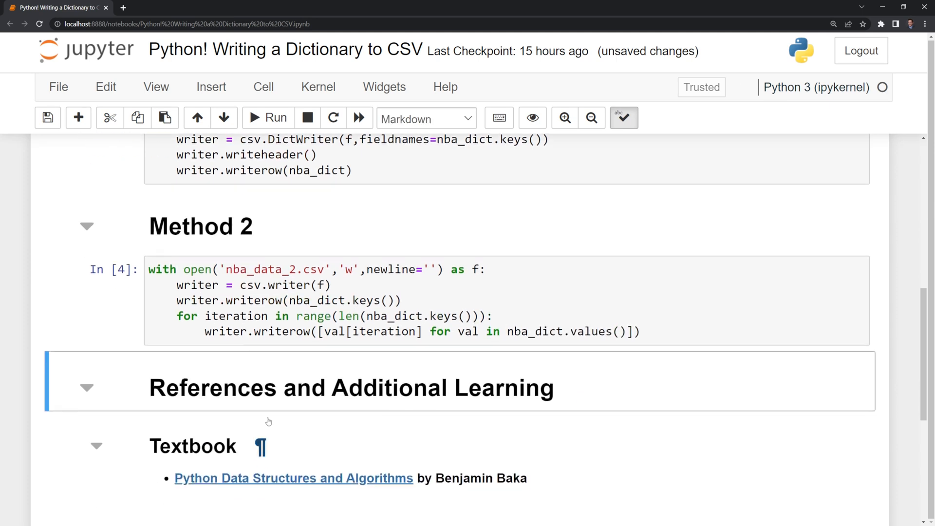
- Add a test cell below Method 2 that prints each player's row, and run it
click(417, 300)
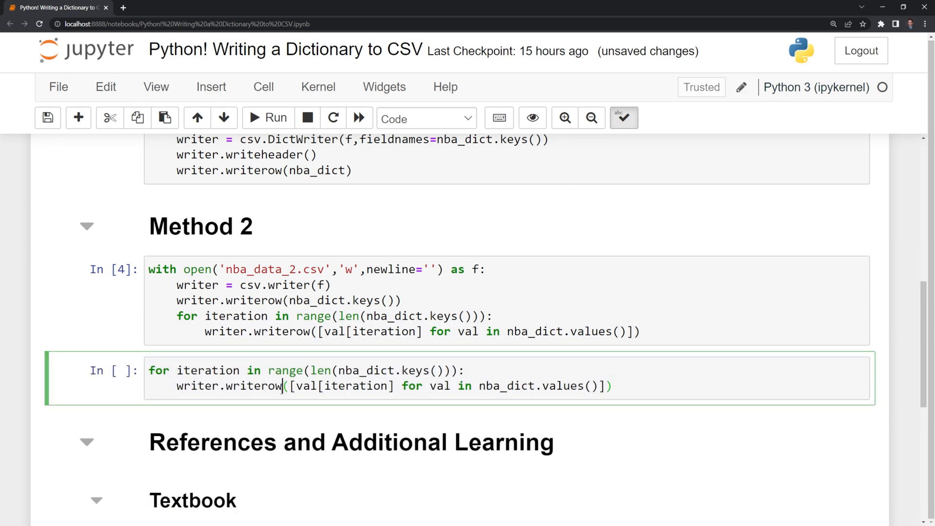
click(268, 118)
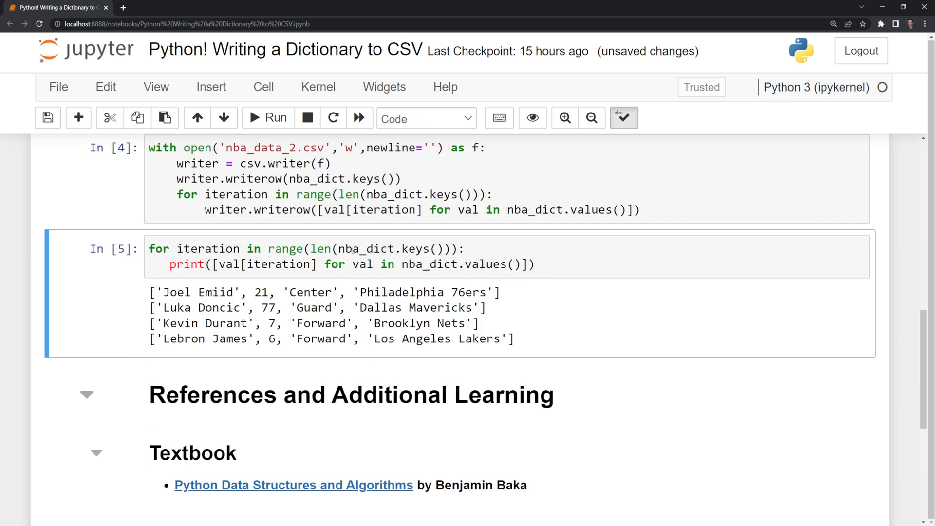
click(340, 249)
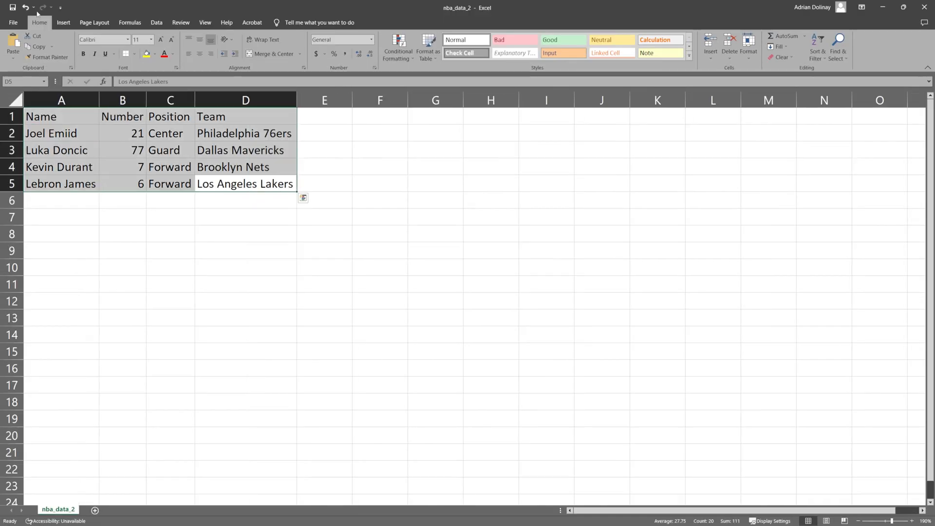
- Check nba_data_2 in Excel: Name, Number, Position, Team headers and one row per player
click(170, 250)
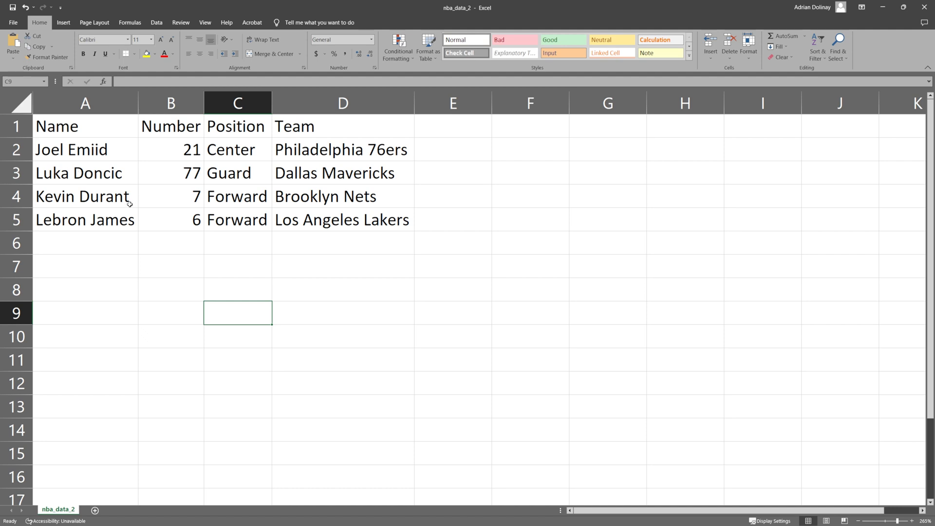
mouse_move(201, 239)
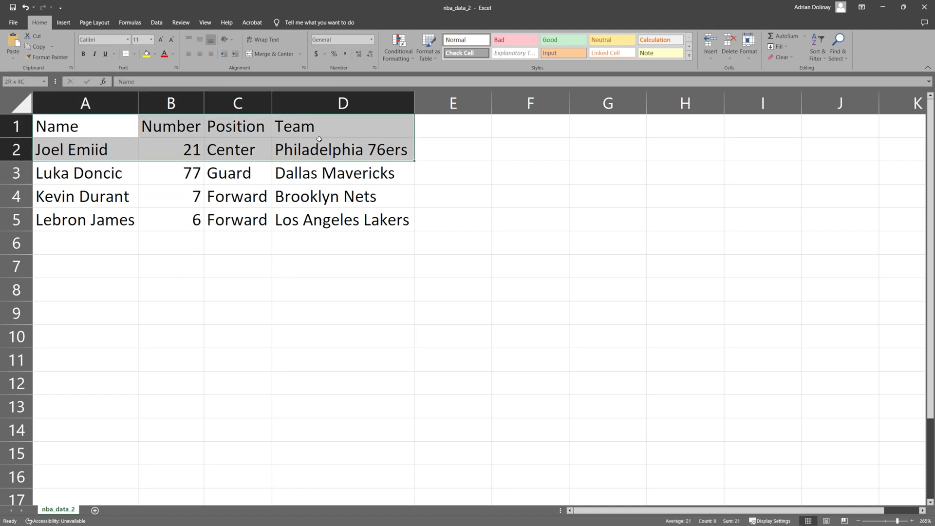
click(342, 219)
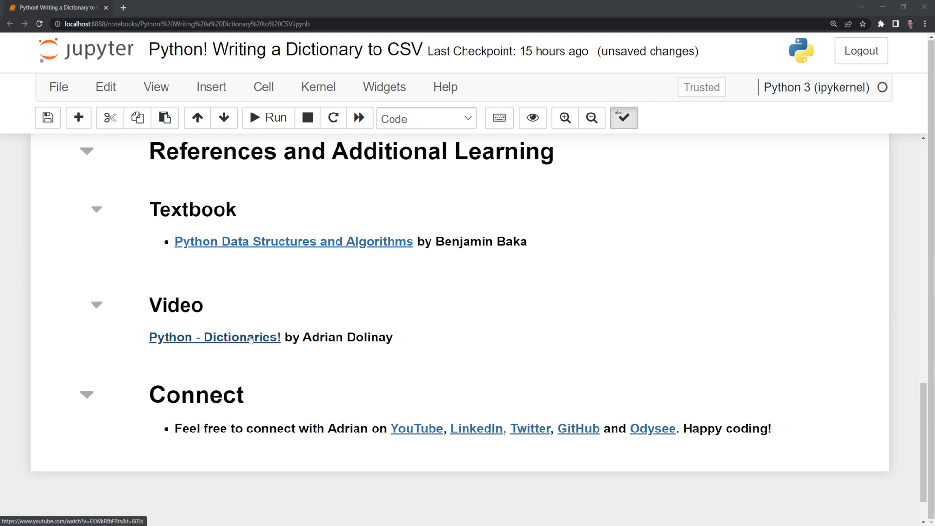
mouse_move(237, 347)
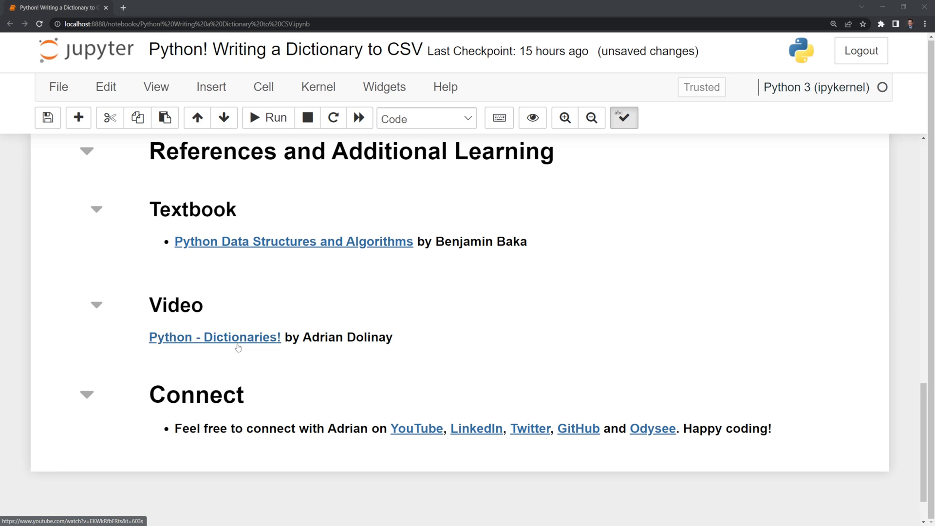
mouse_move(265, 361)
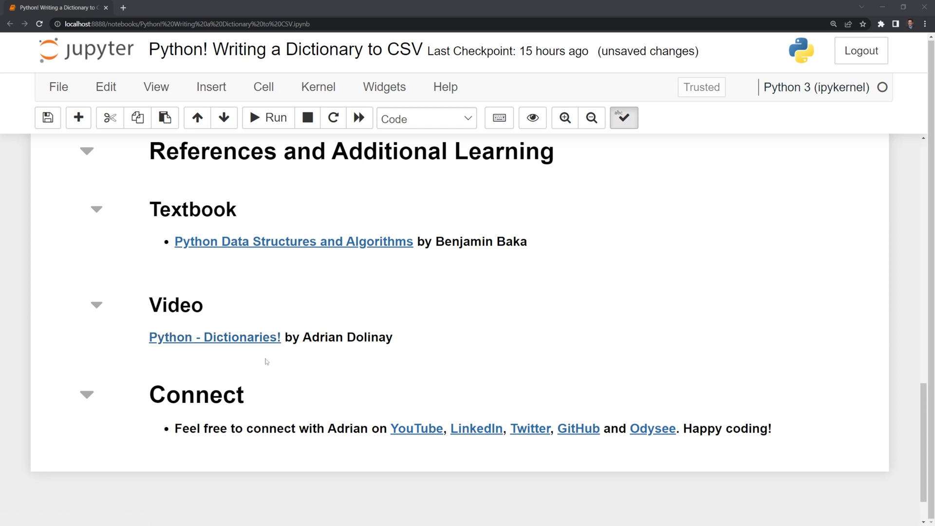
mouse_move(430, 356)
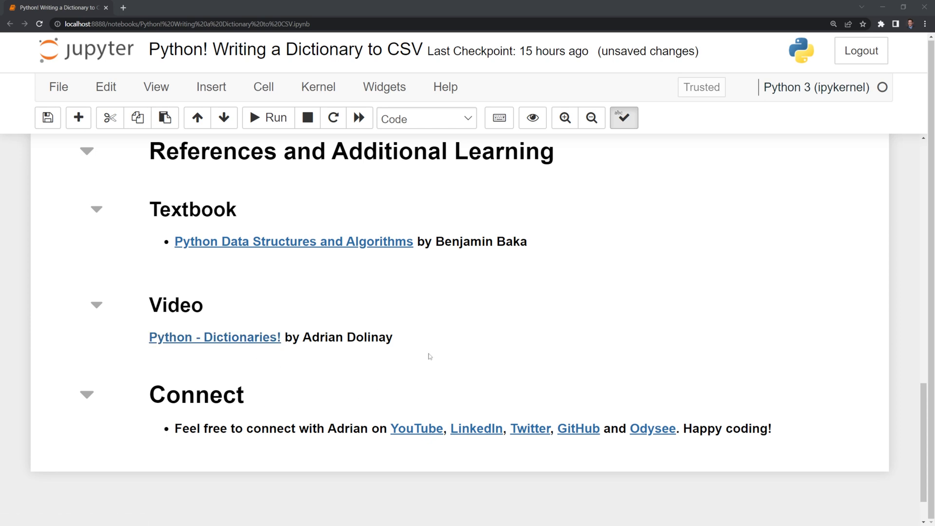